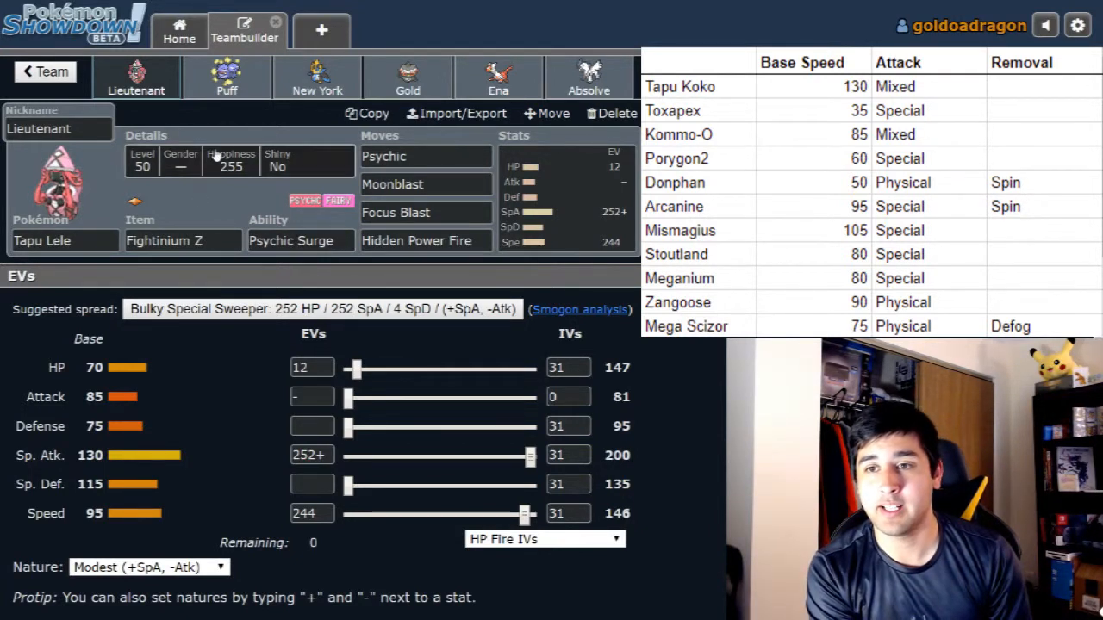
# Show Puff the Weezing's set: Black Sludge, Levitate, 244 HP/252 Def/12 SpD EVs, Bold.
pyautogui.click(227, 78)
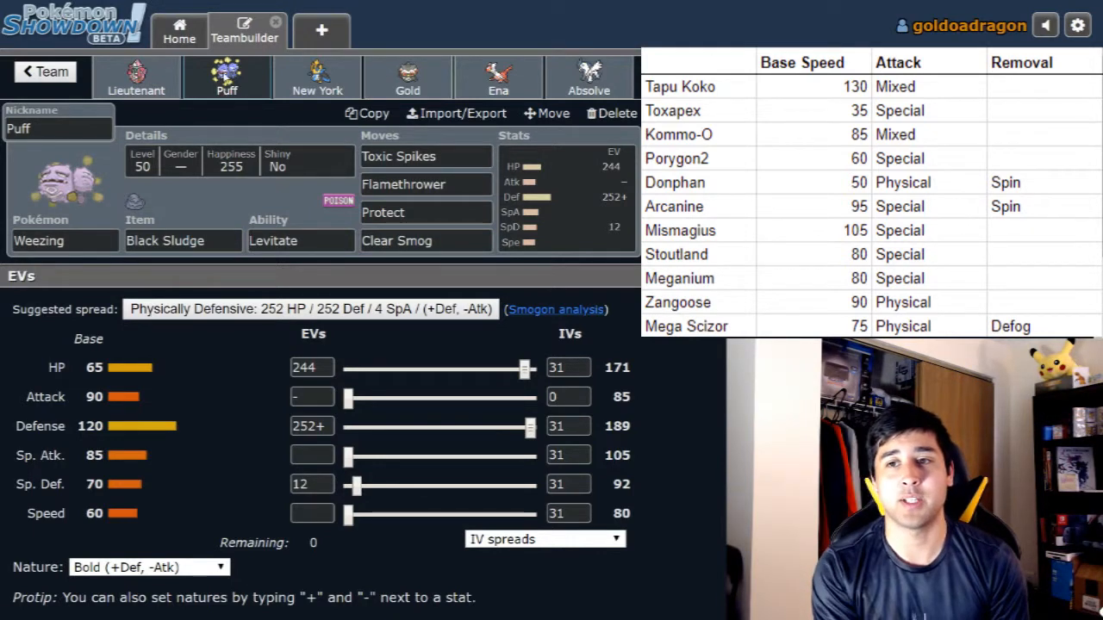
# Show New York the Empoleon: Wacan Berry, Defiant, Aqua Jet, Knock Off, Earthquake, Agility, Adamant.
pyautogui.click(317, 77)
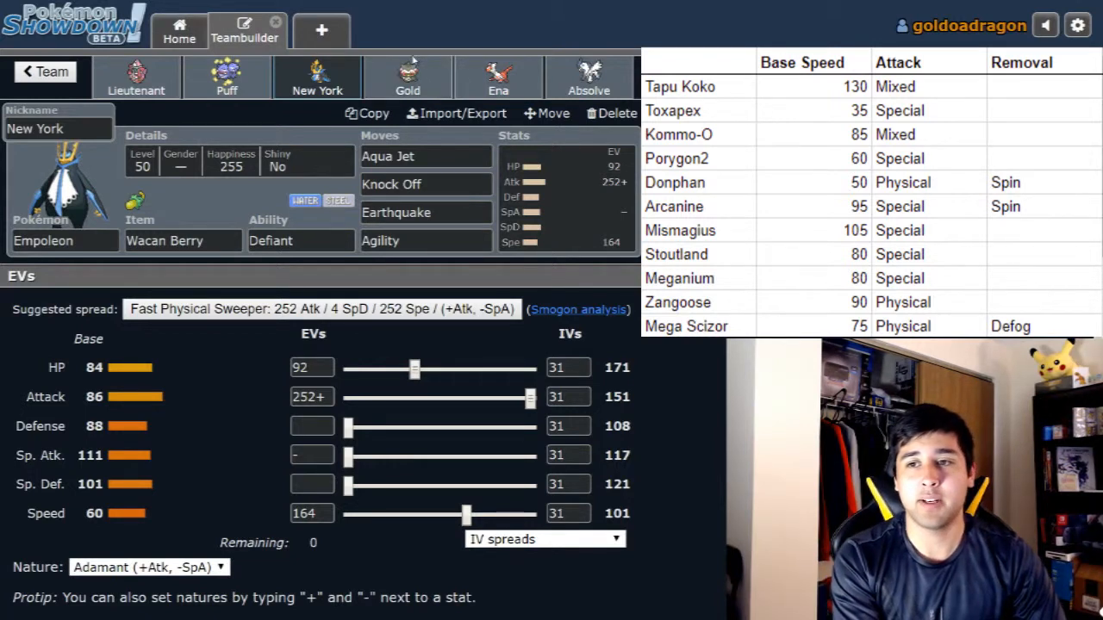
# Show Gold the shiny Claydol: Leftovers, Levitate, Stealth Rock, Rapid Spin, Earth Power, Shadow Ball, Calm.
pyautogui.click(408, 78)
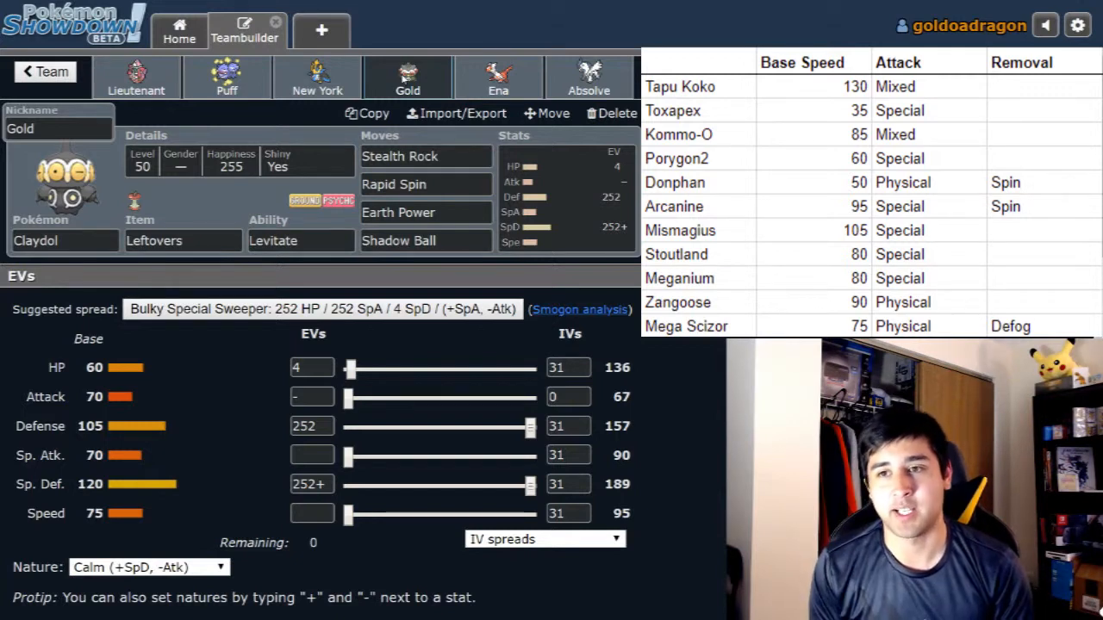
pyautogui.moveTo(474, 82)
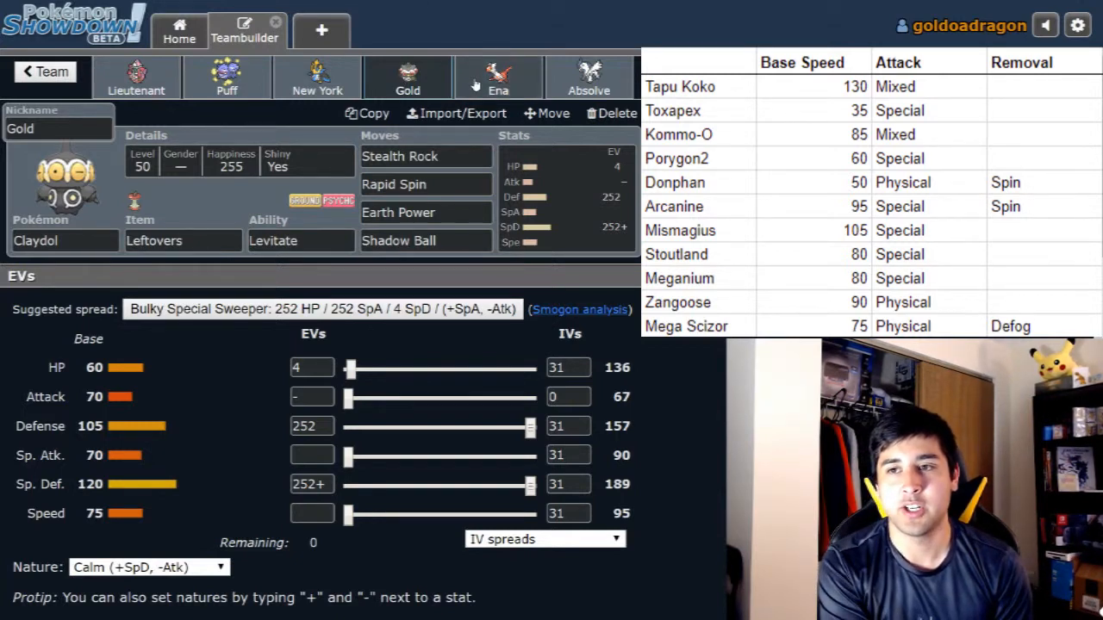
# View Ena's Choice Scarf Latias, then Absolve the Mega Absol with Absolite and Naive nature.
pyautogui.click(498, 77)
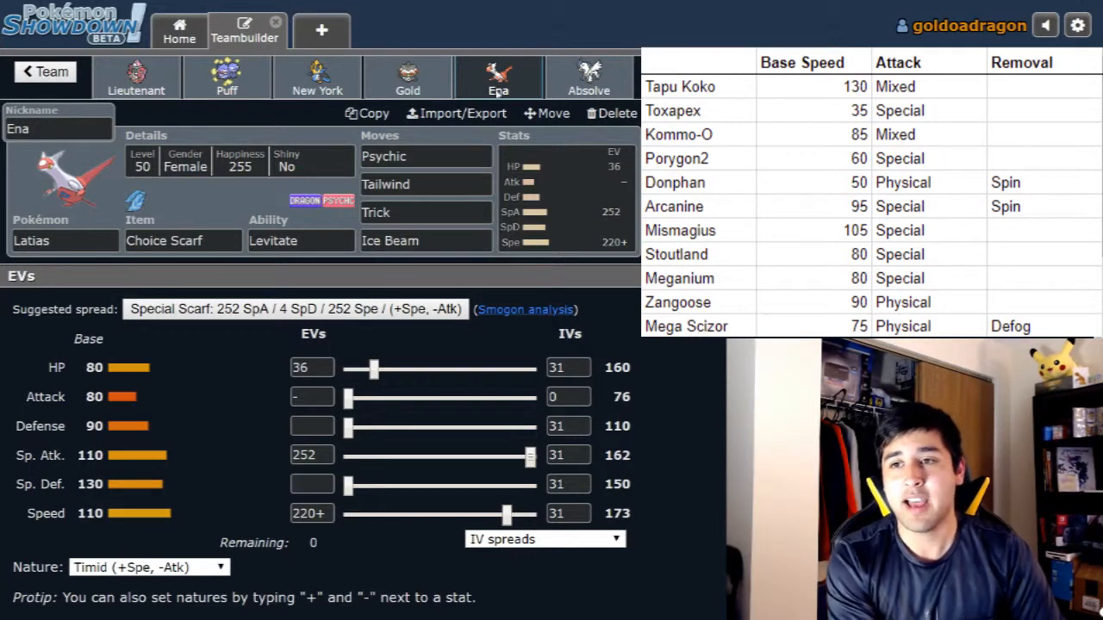
pyautogui.click(588, 77)
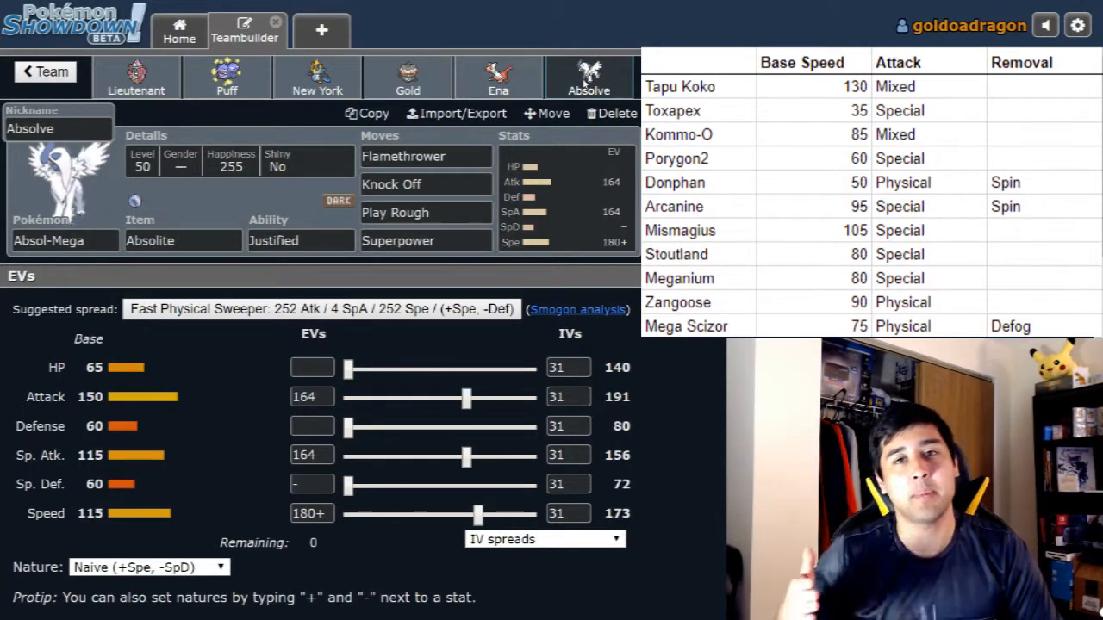